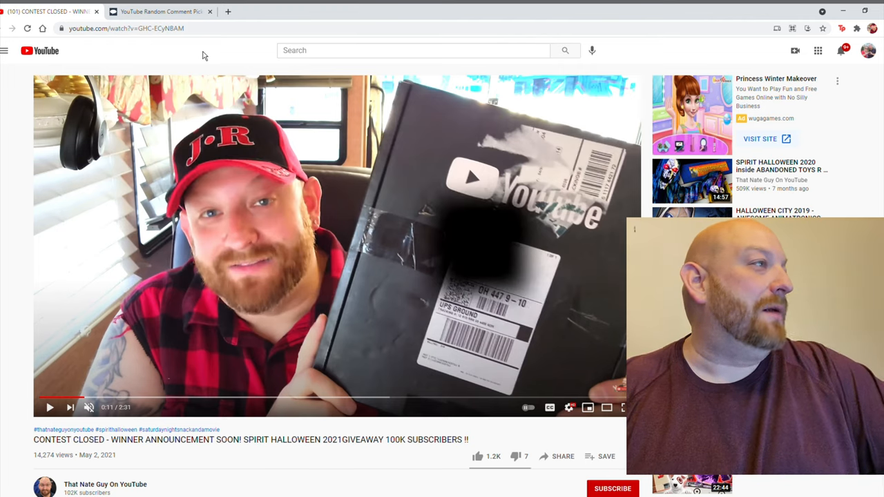
click(125, 29)
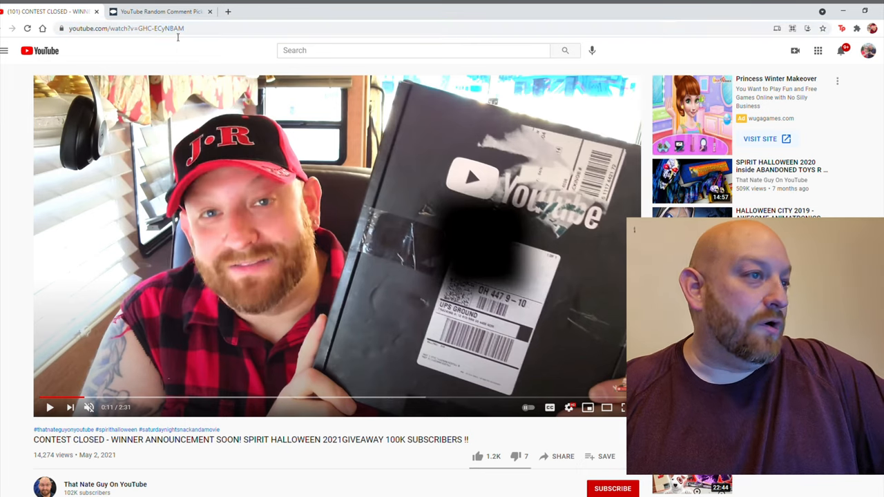
click(159, 11)
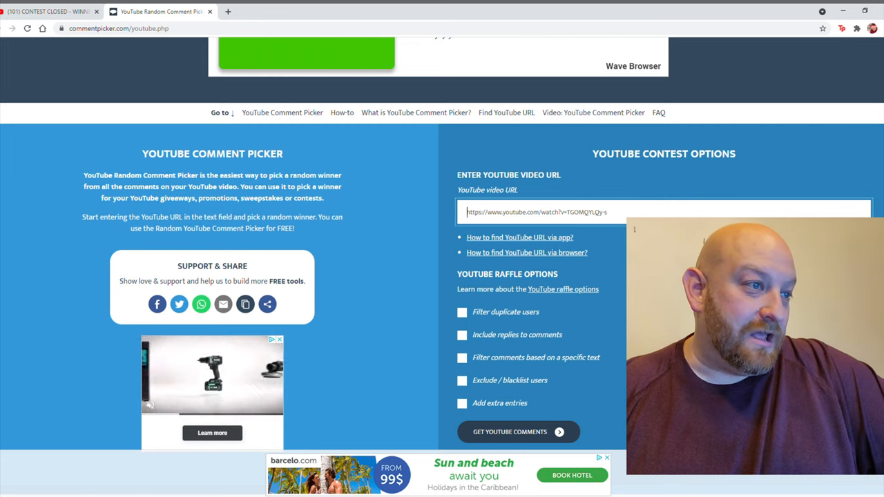
text(https://www.youtube.com/watch?v=GHC-ECyNBAM)
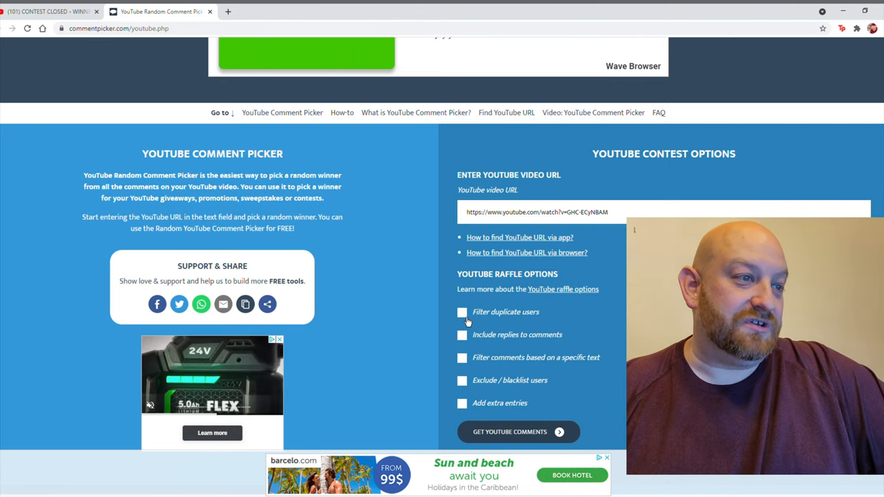
Enable Filter duplicate users and start fetching the video's YouTube comments.
click(462, 311)
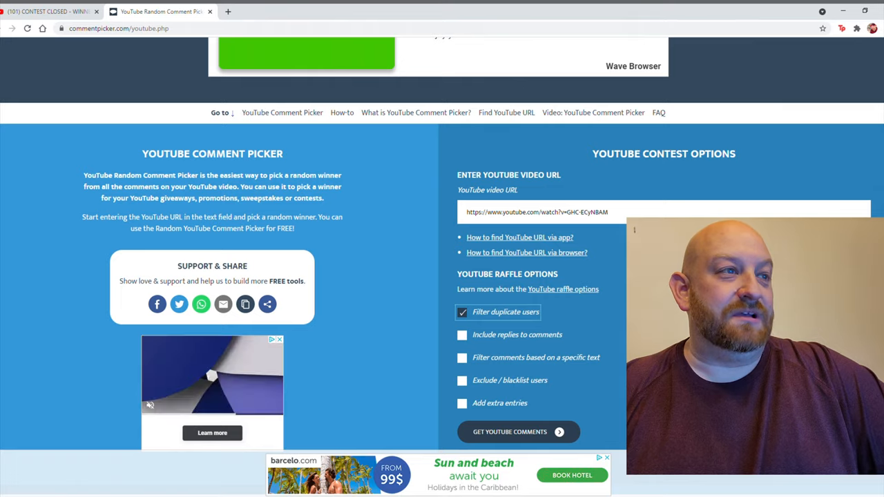
scroll(down, 3)
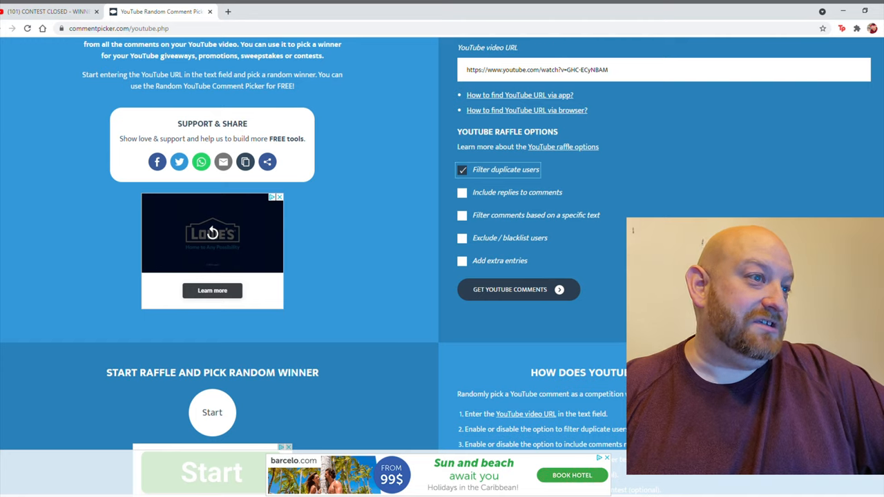
scroll(down, 3)
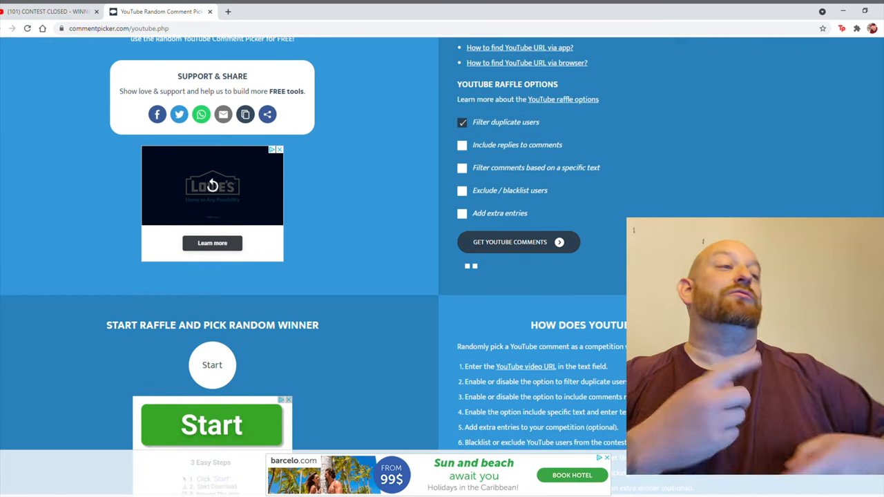
click(510, 242)
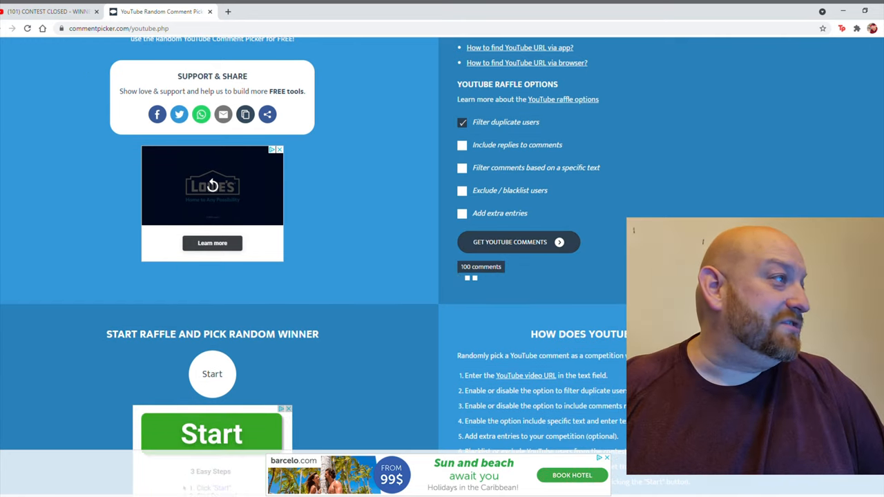
Check the YouTube video's 1,521-comment section, then return to Comment Picker.
click(49, 11)
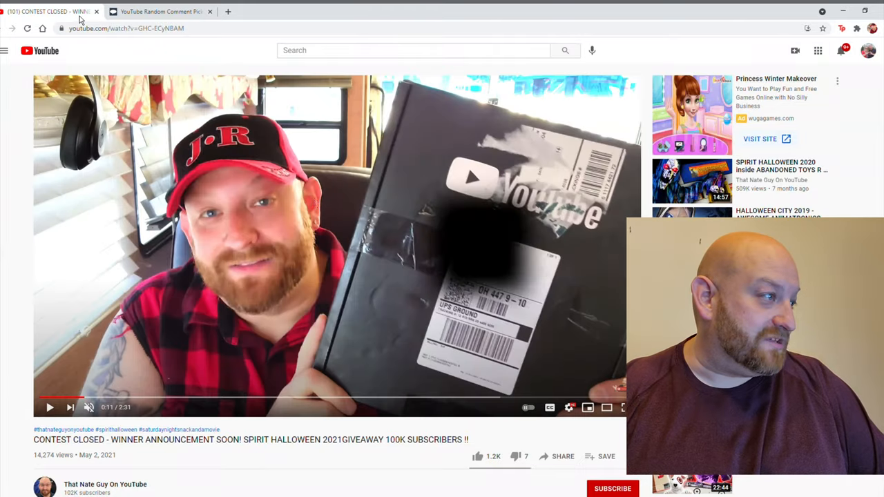
scroll(down, 3)
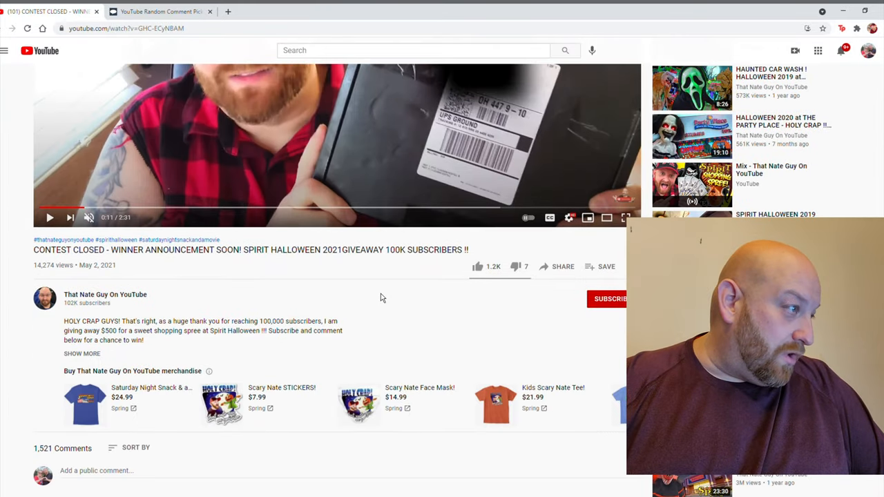
scroll(down, 3)
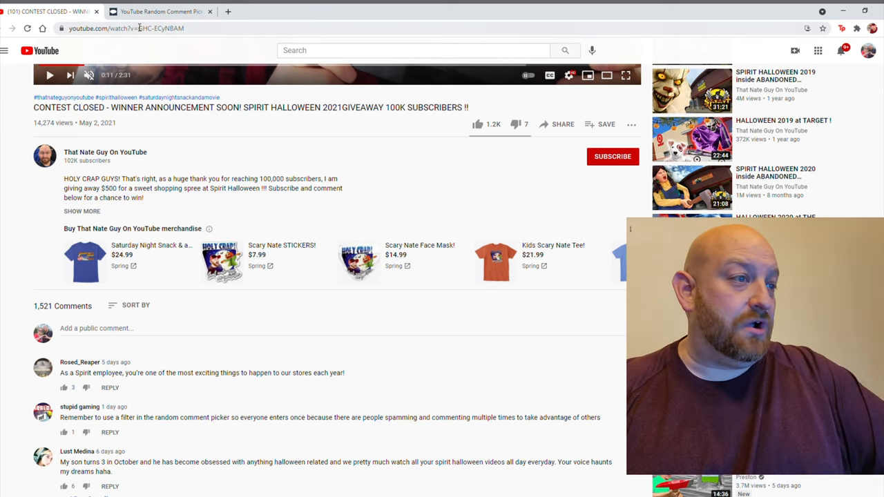
click(160, 11)
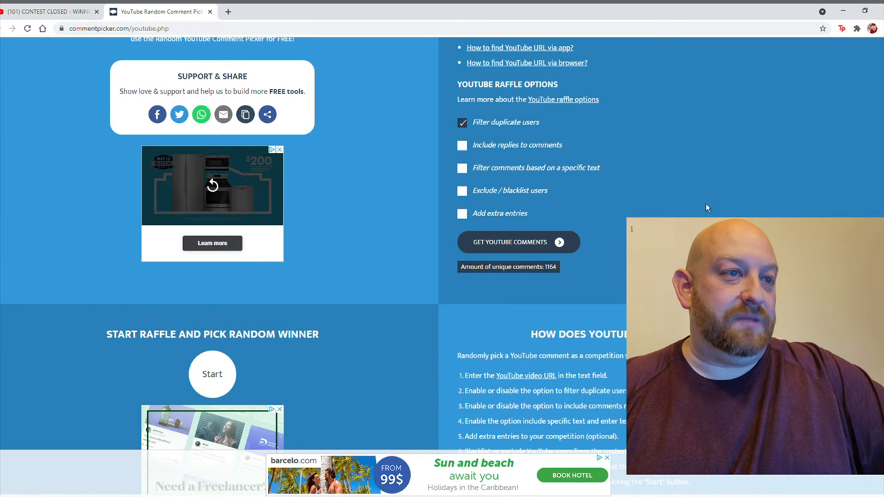
Scroll Comment Picker down to the Start Raffle and Pick Random Winner section.
scroll(down, 3)
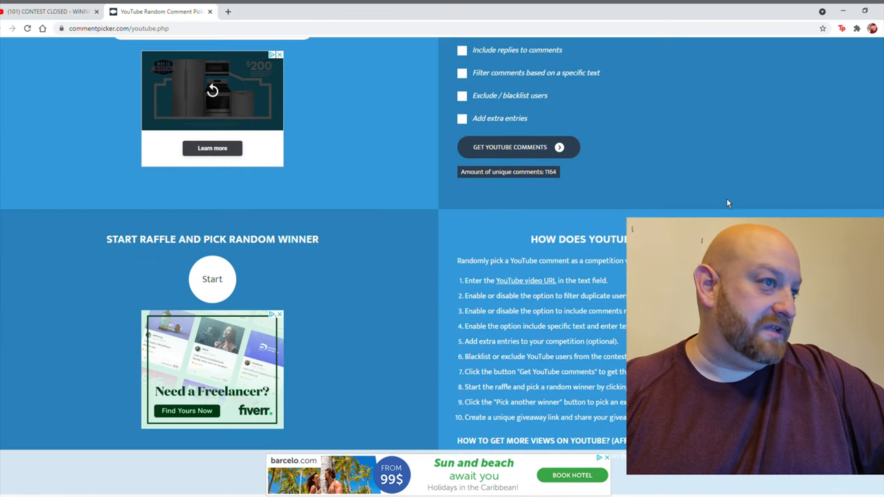
scroll(down, 3)
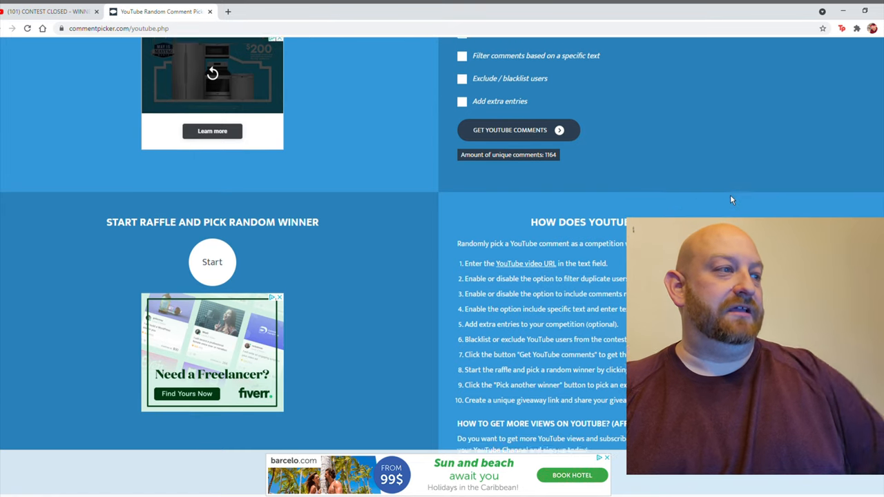
scroll(down, 3)
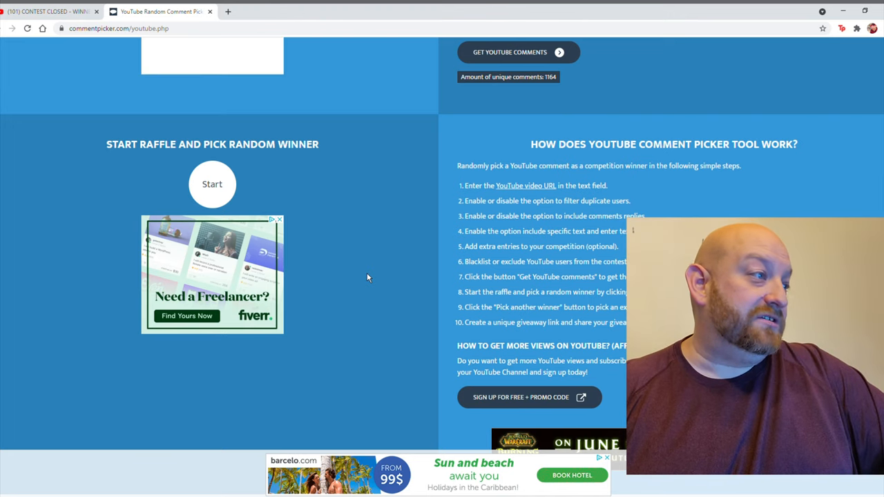
mouse_move(377, 281)
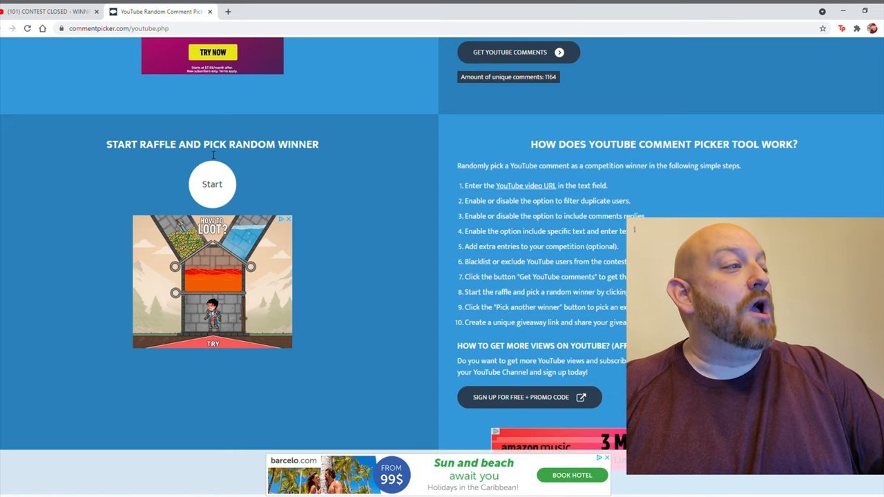
Start the raffle to draw a random winner from the 1,164 unique comments.
click(212, 184)
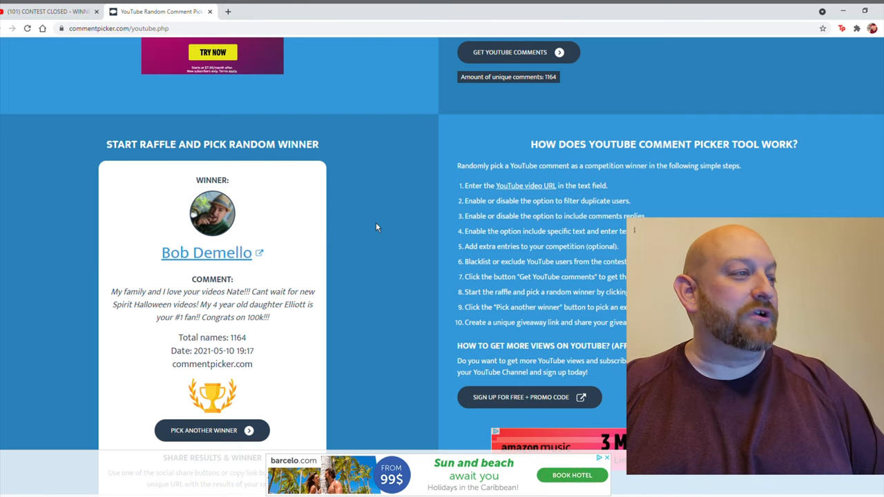
mouse_move(386, 269)
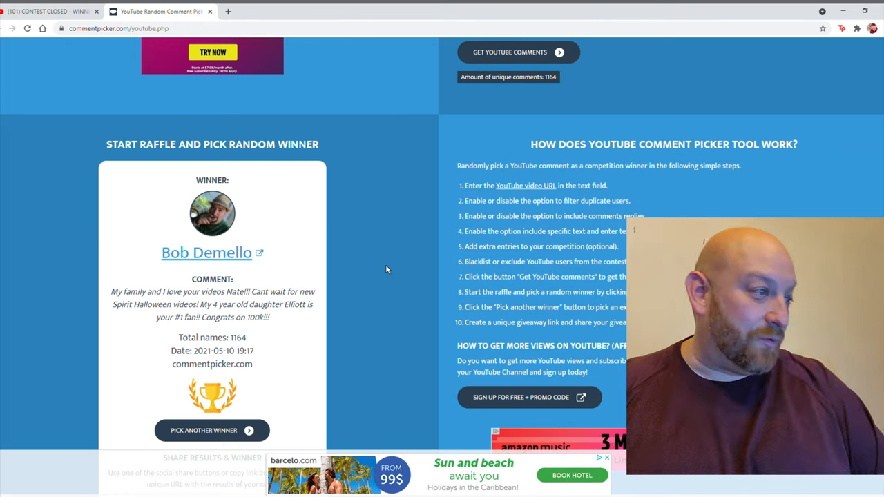